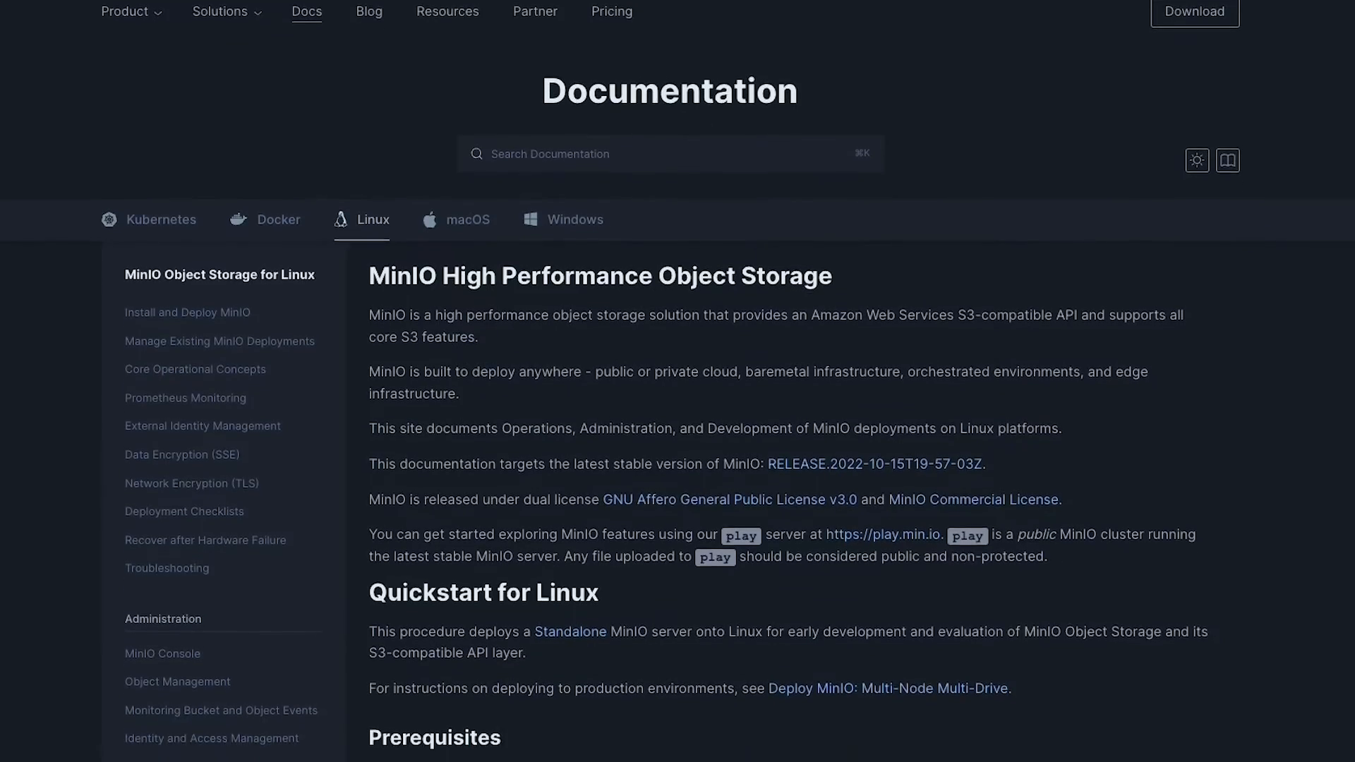
# Scroll the MinIO Linux docs down to the Quickstart Procedure install commands
pyautogui.scroll(-3)
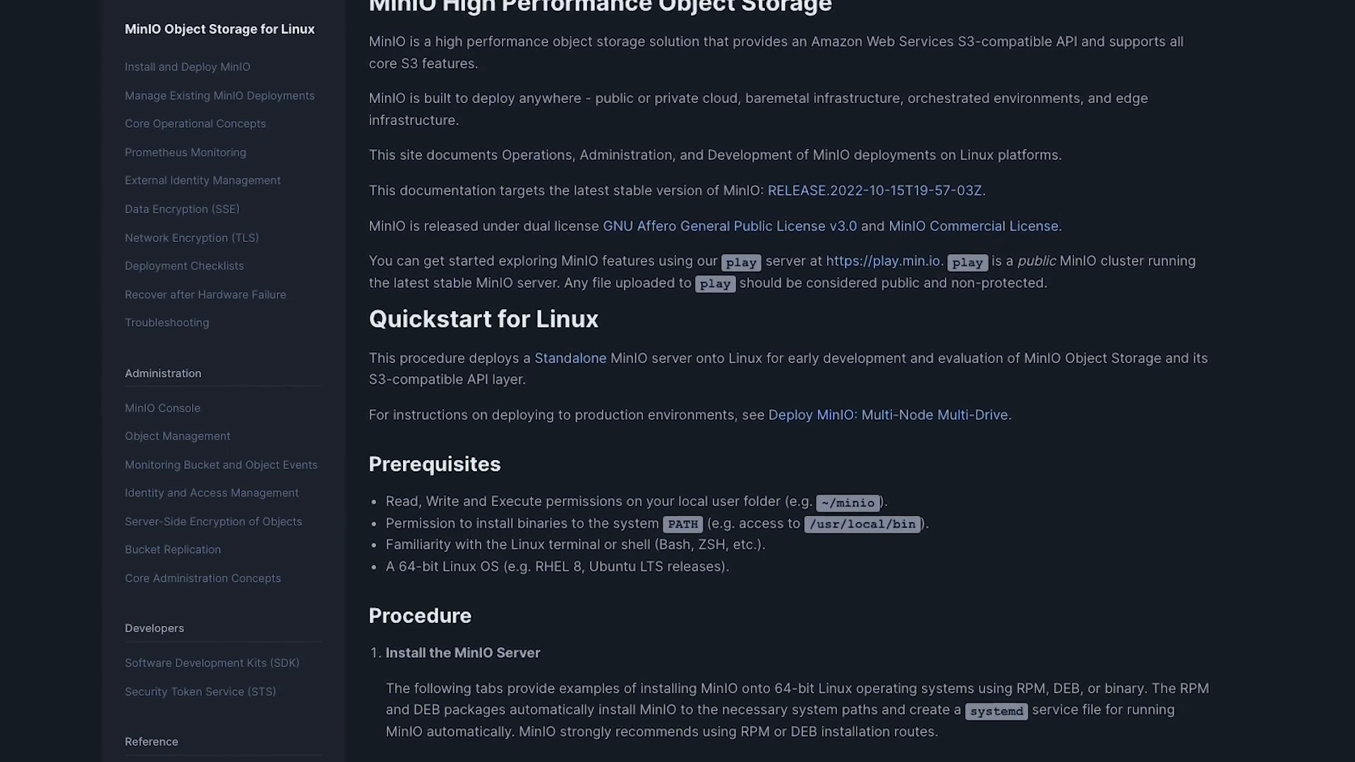
pyautogui.scroll(-3)
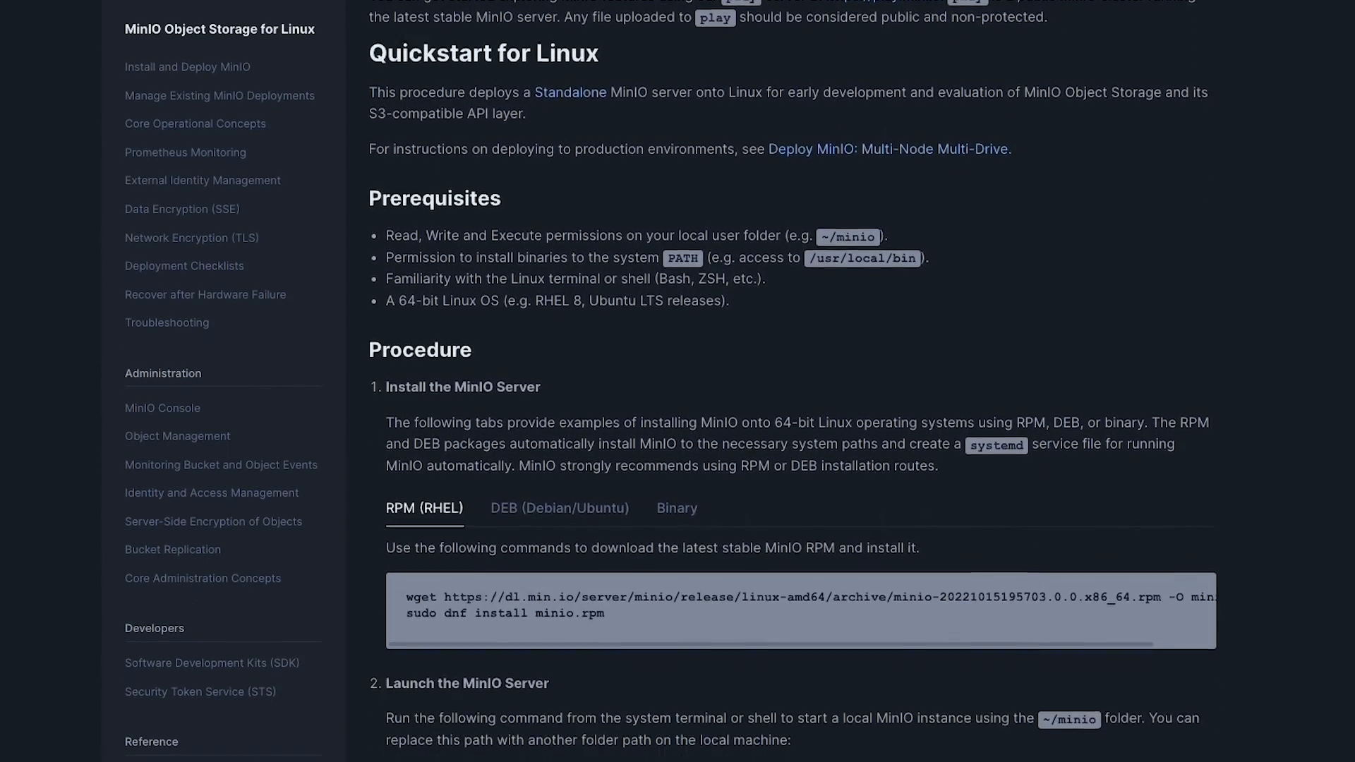
pyautogui.scroll(-3)
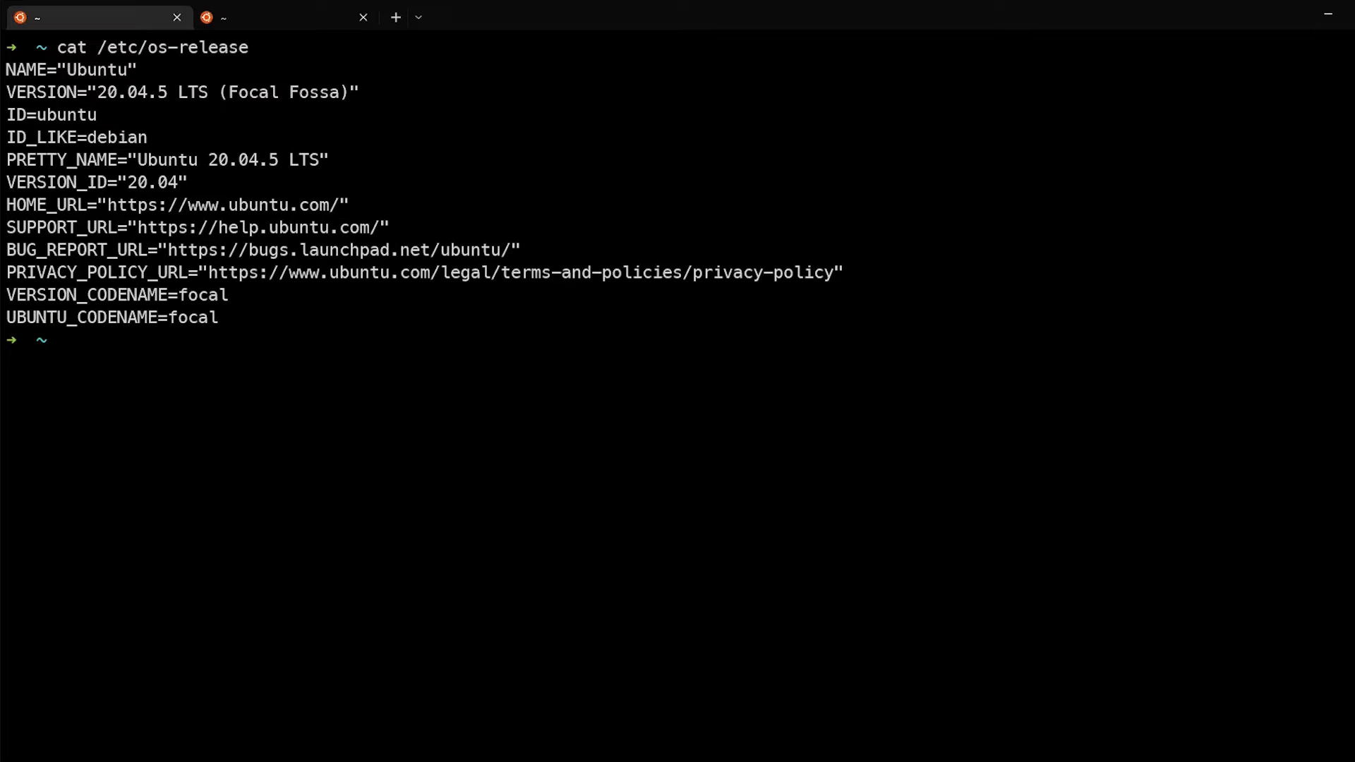
# wget the minio .deb, install it with dpkg, create ~/minio and prepare the server command
pyautogui.write('wget https://dl.min.io/server/minio/release/linux-amd64/archive/minio_20221002192929.0.0_amd64.deb -O minio.deb')
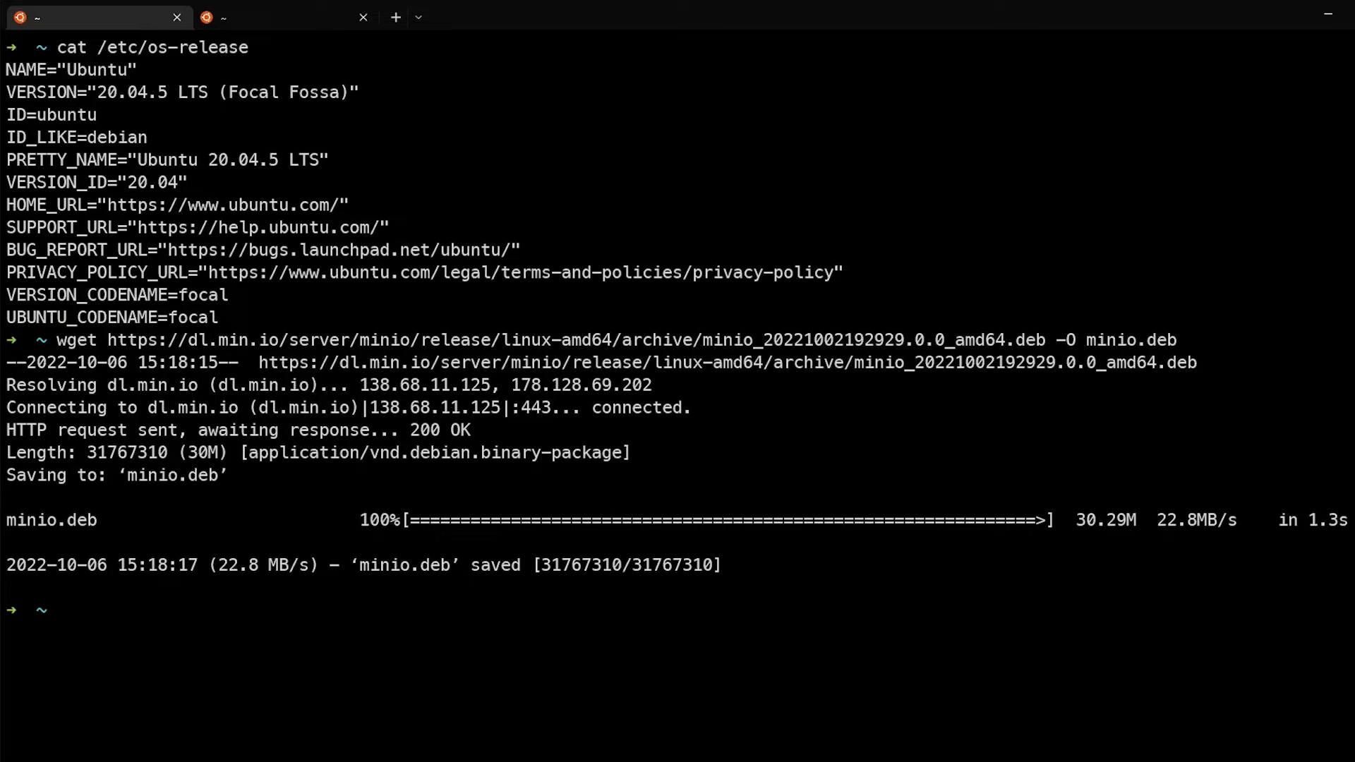
pyautogui.write('sudo dpkg -i minio.deb')
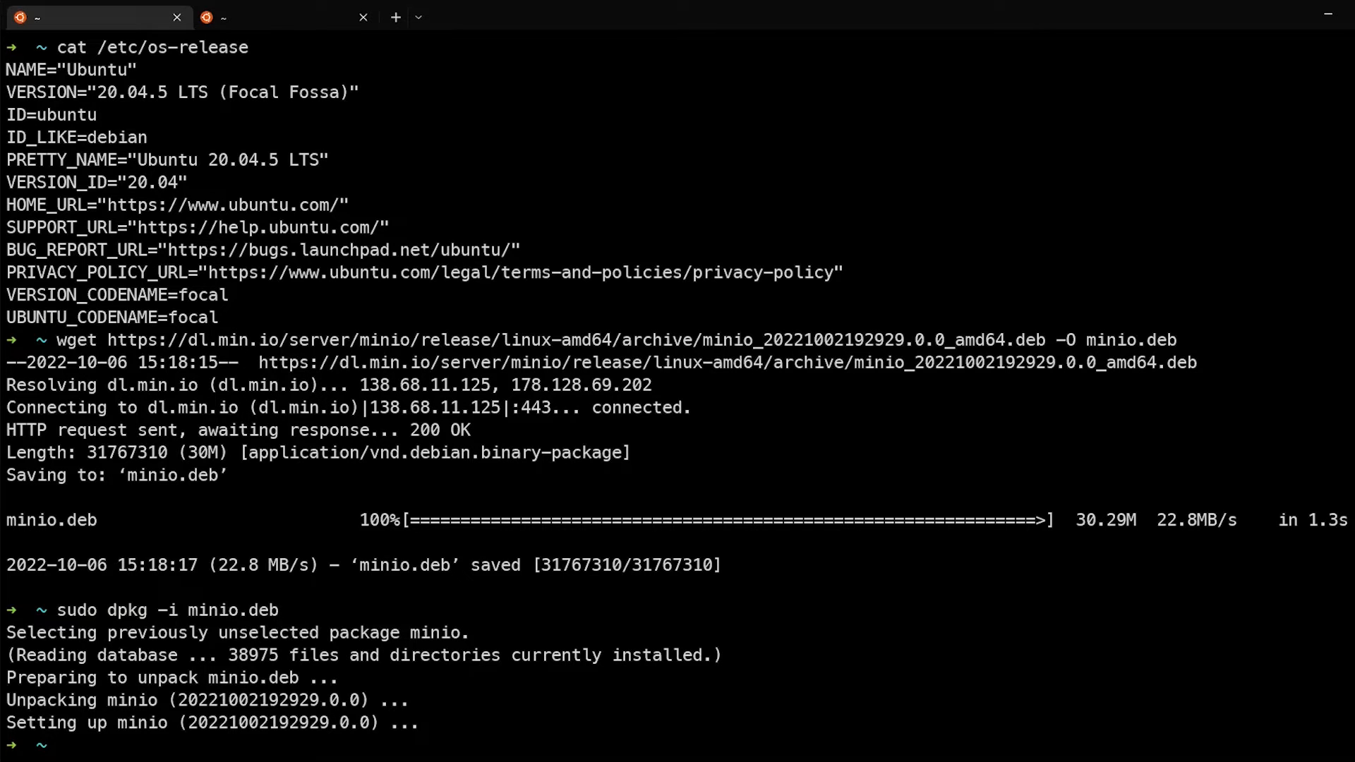
pyautogui.write('mkdir ~/minio')
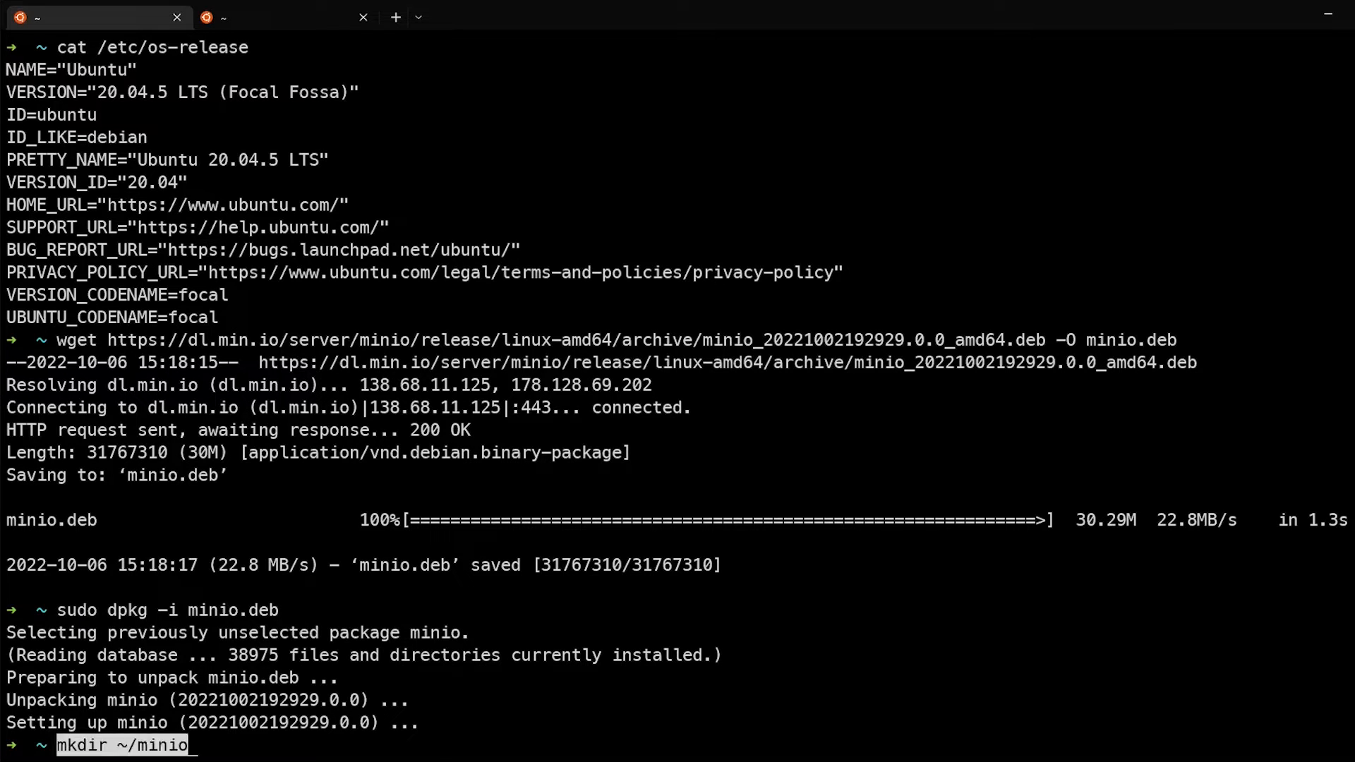
pyautogui.press('Return')
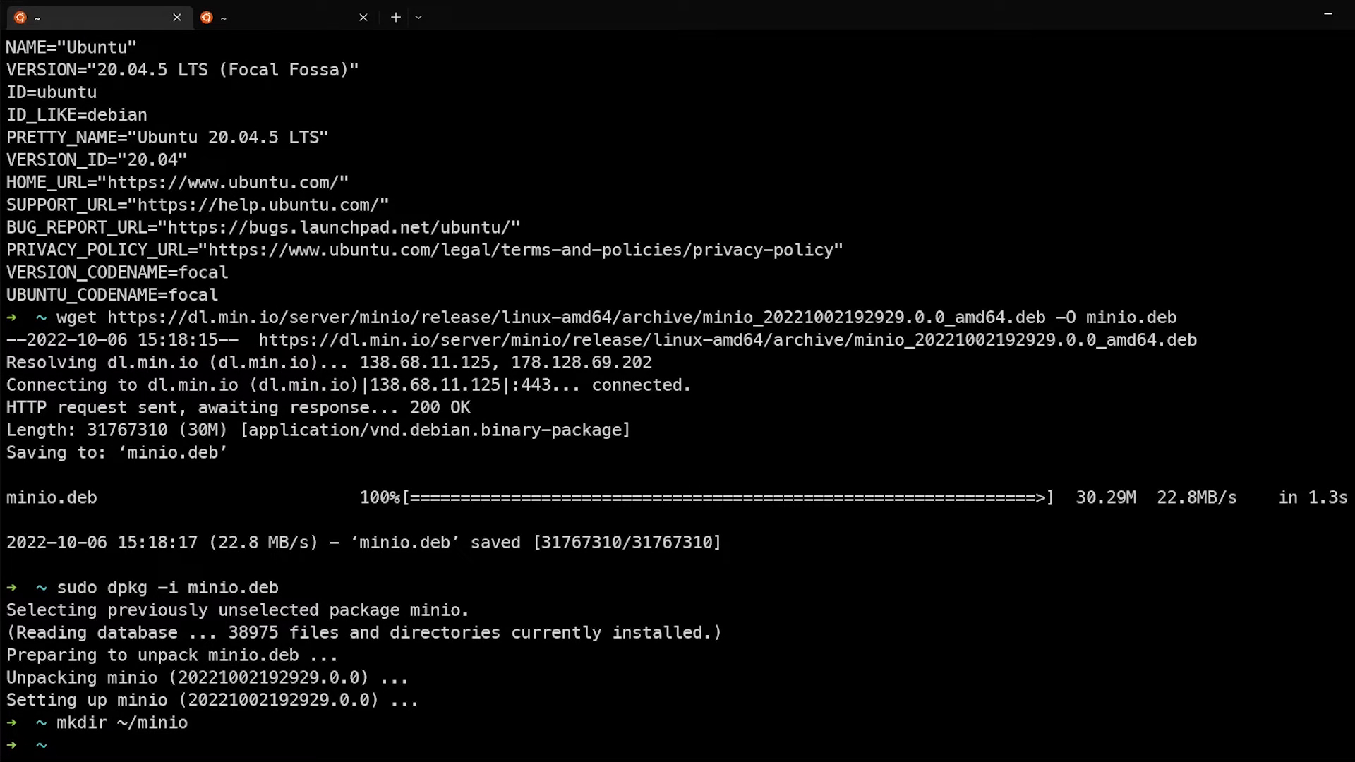
pyautogui.write('minio server ~/minio --console-address :9090')
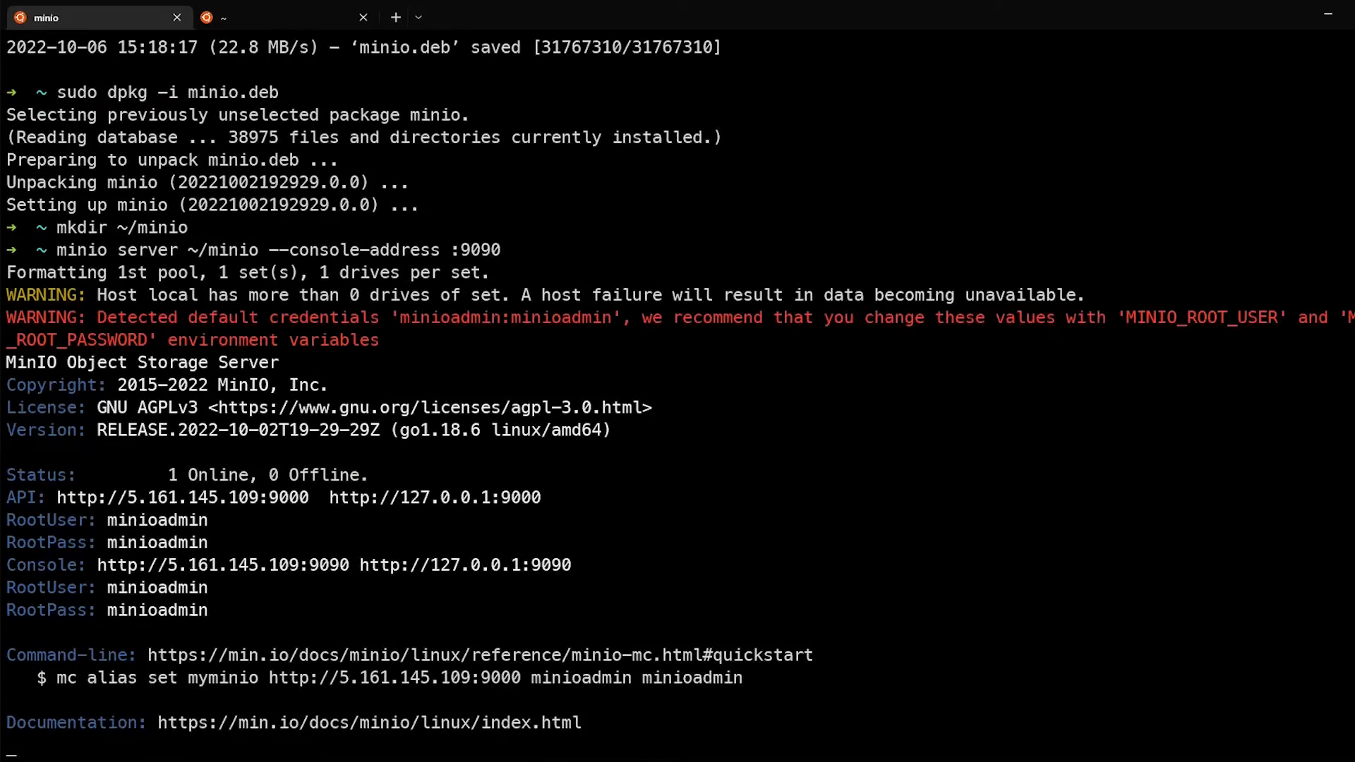
# Run minio server ~/minio --console-address :9090 and open the console in the browser
pyautogui.scroll(-3)
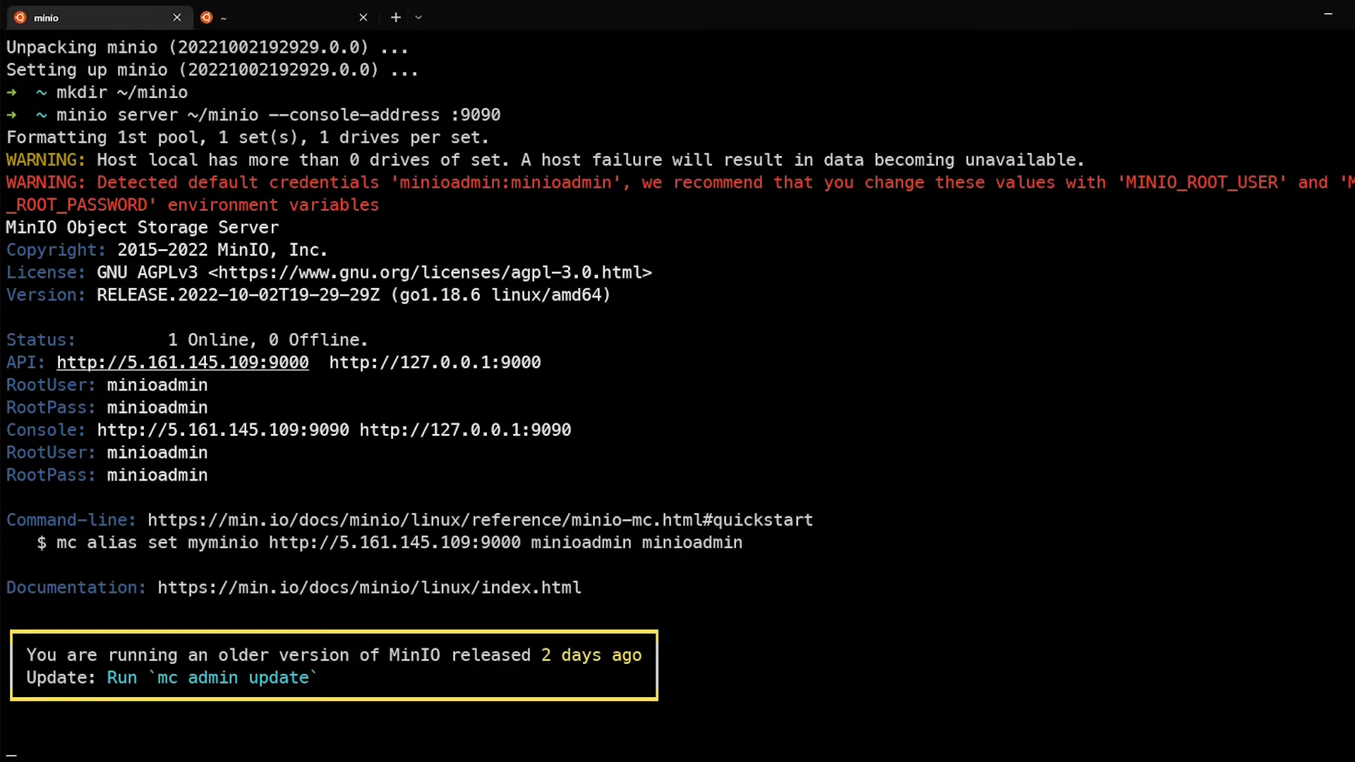
pyautogui.click(206, 17)
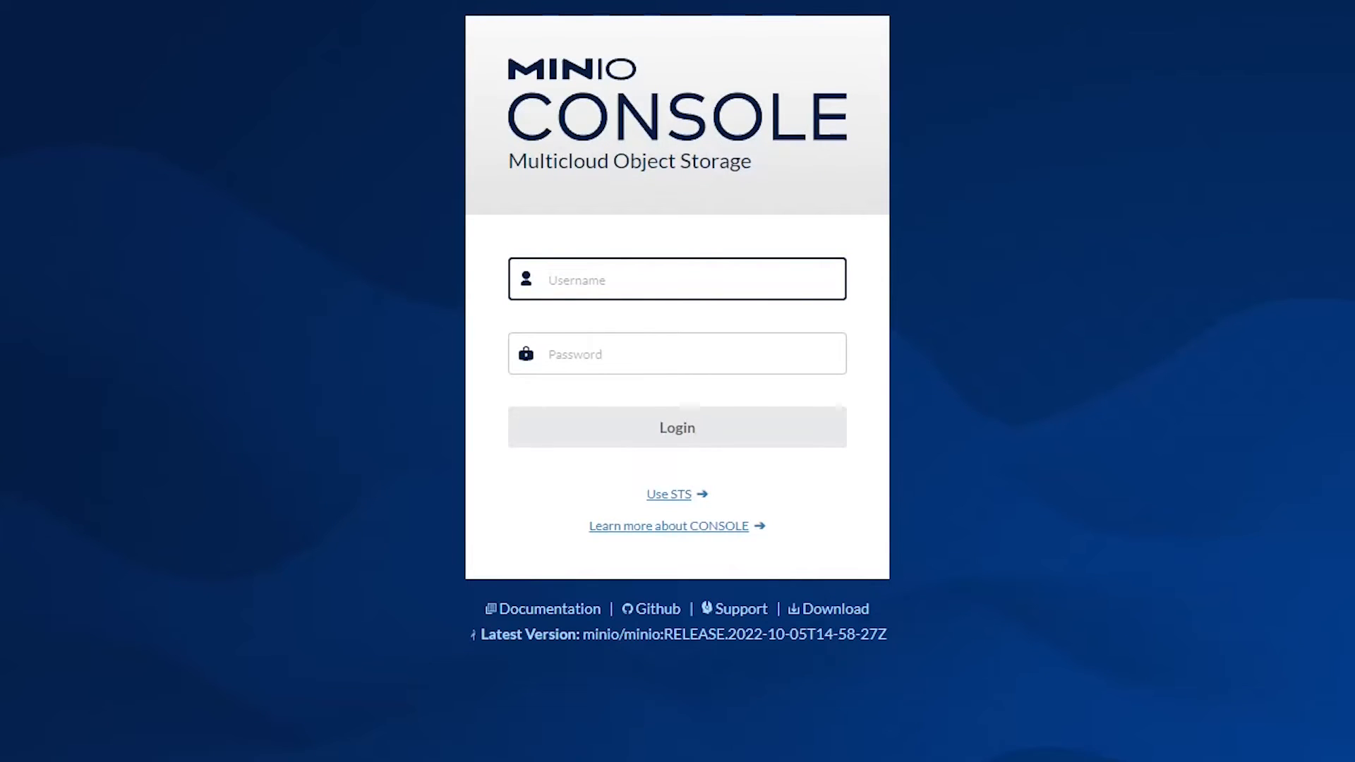
# Sign in as minioadmin, create the test bucket and upload minio-test-file.zip into it
pyautogui.write('minioadmin')
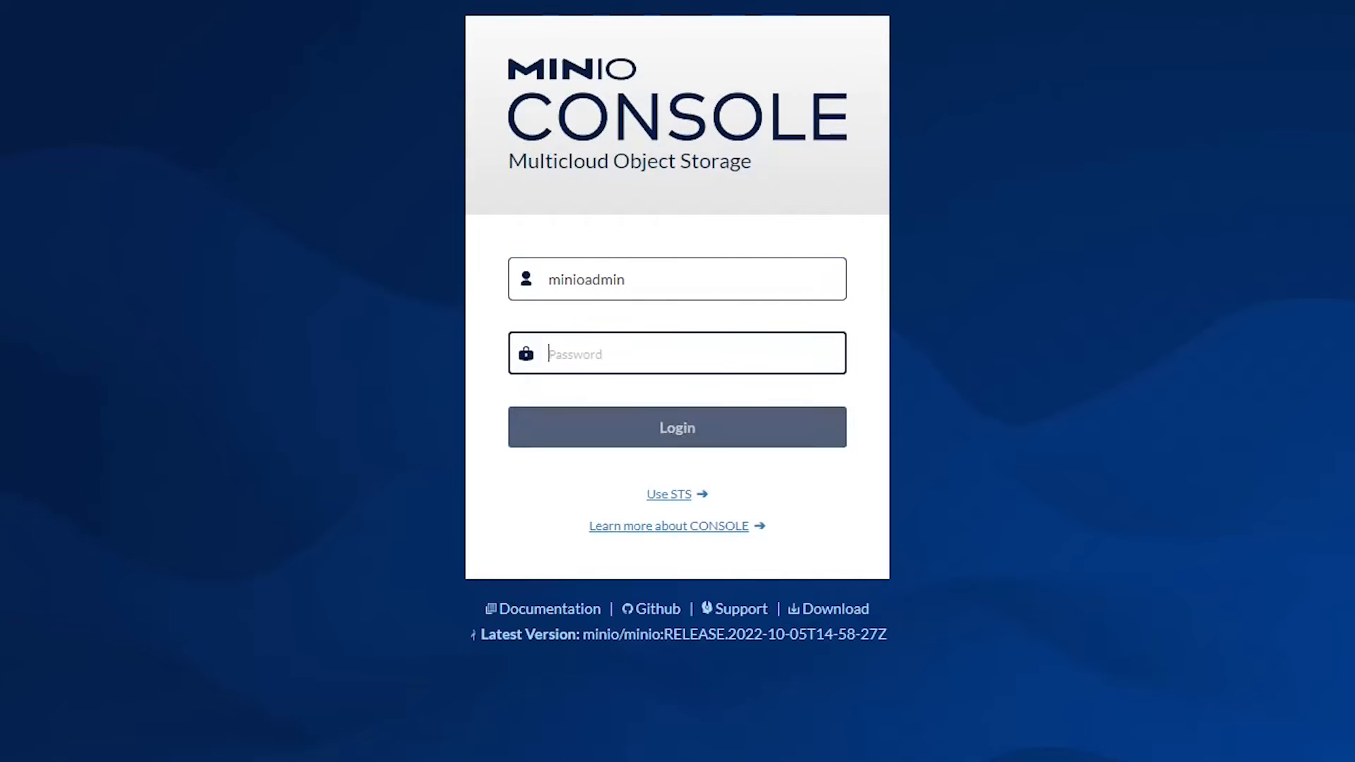
pyautogui.click(676, 426)
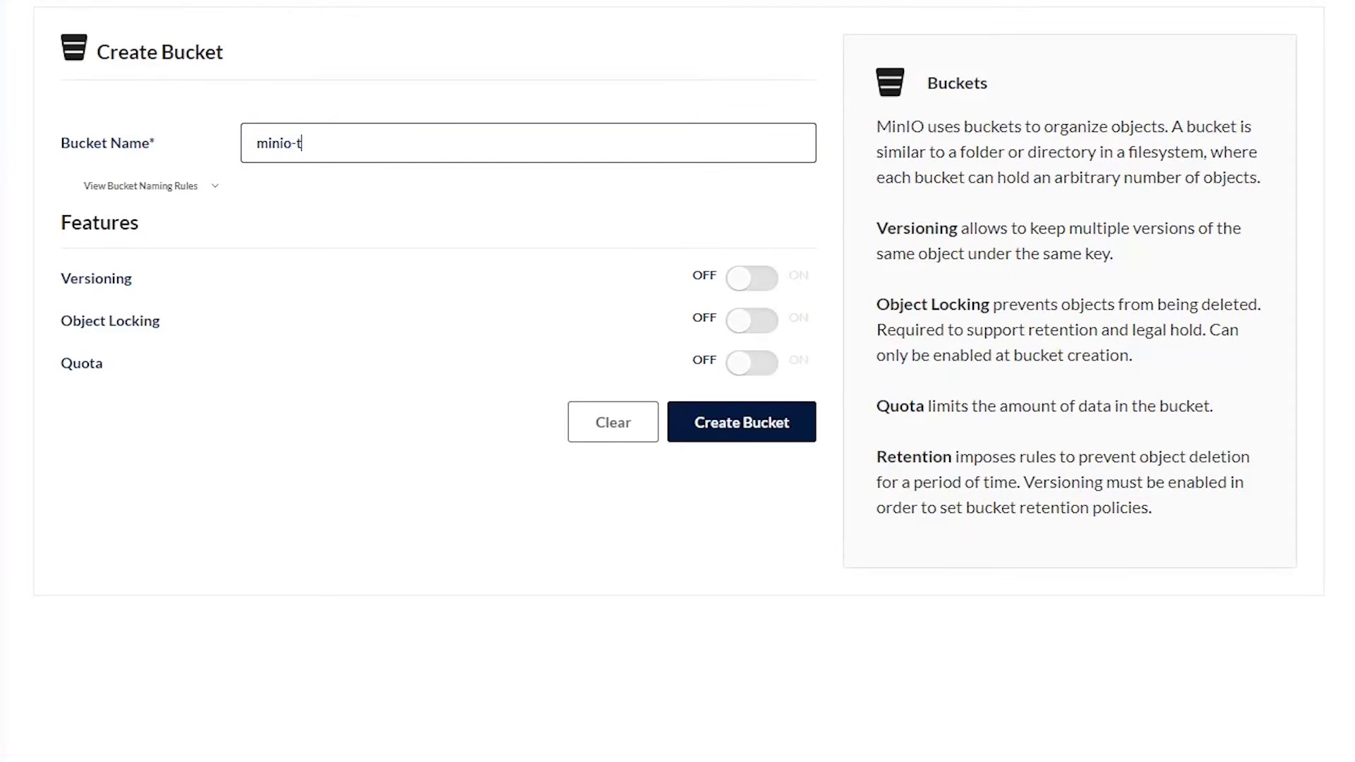
pyautogui.click(740, 422)
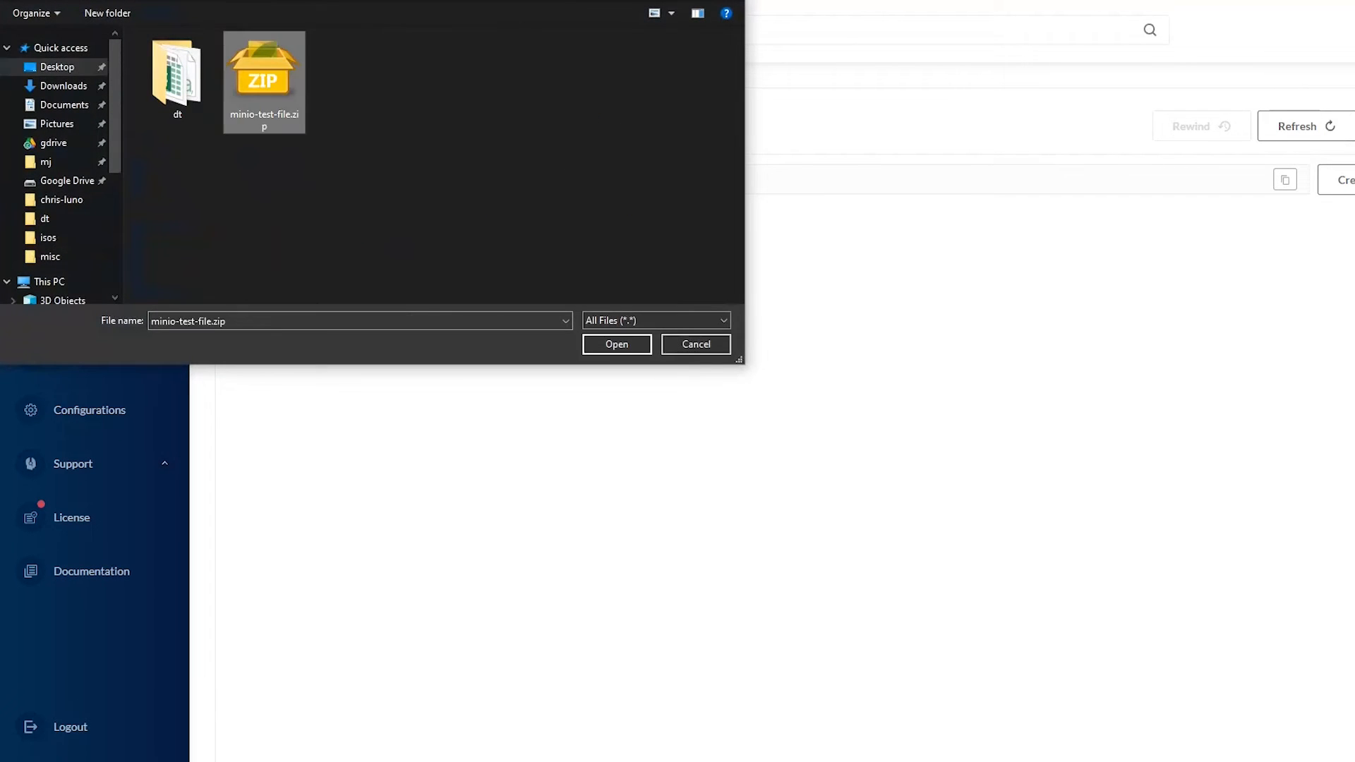
pyautogui.click(617, 344)
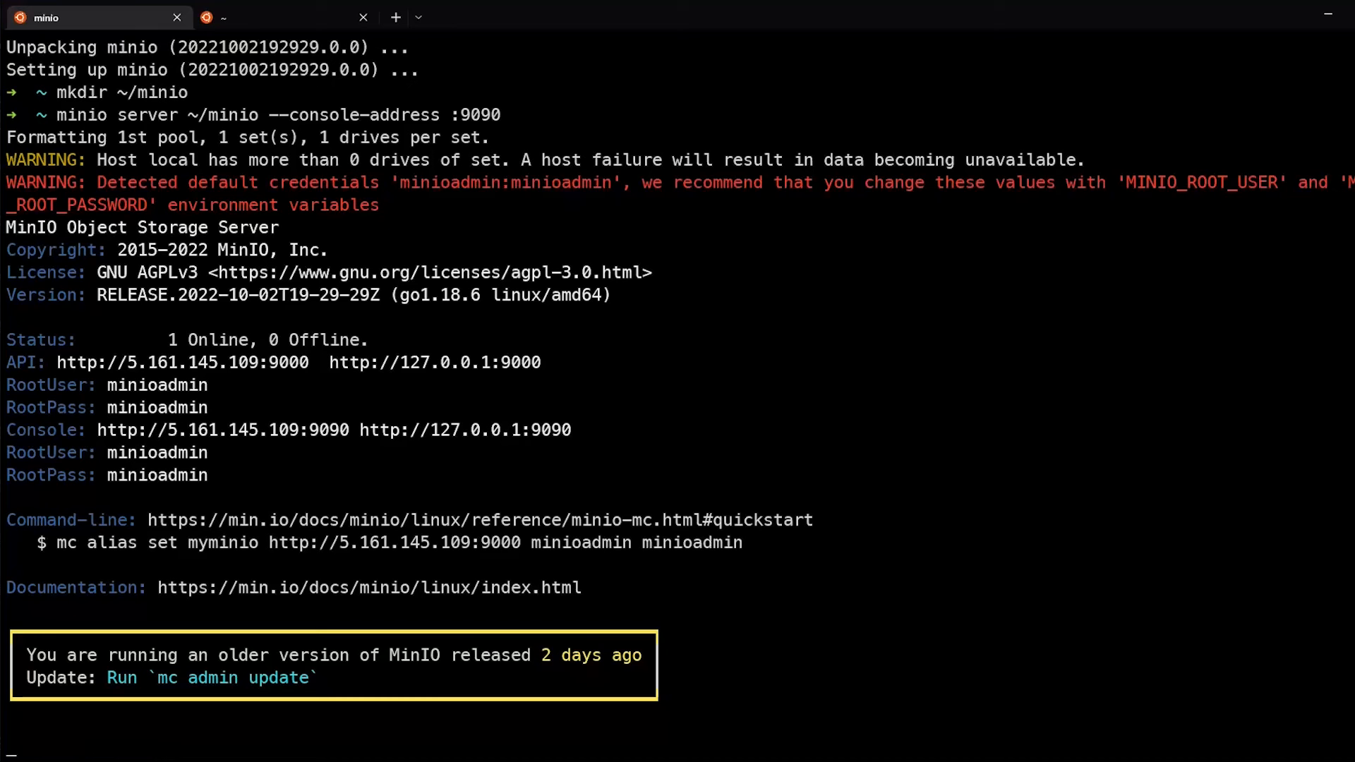
# Stop the server with Ctrl+C and list the minio folder showing minio-test-bucket
pyautogui.press('ctrl+c')
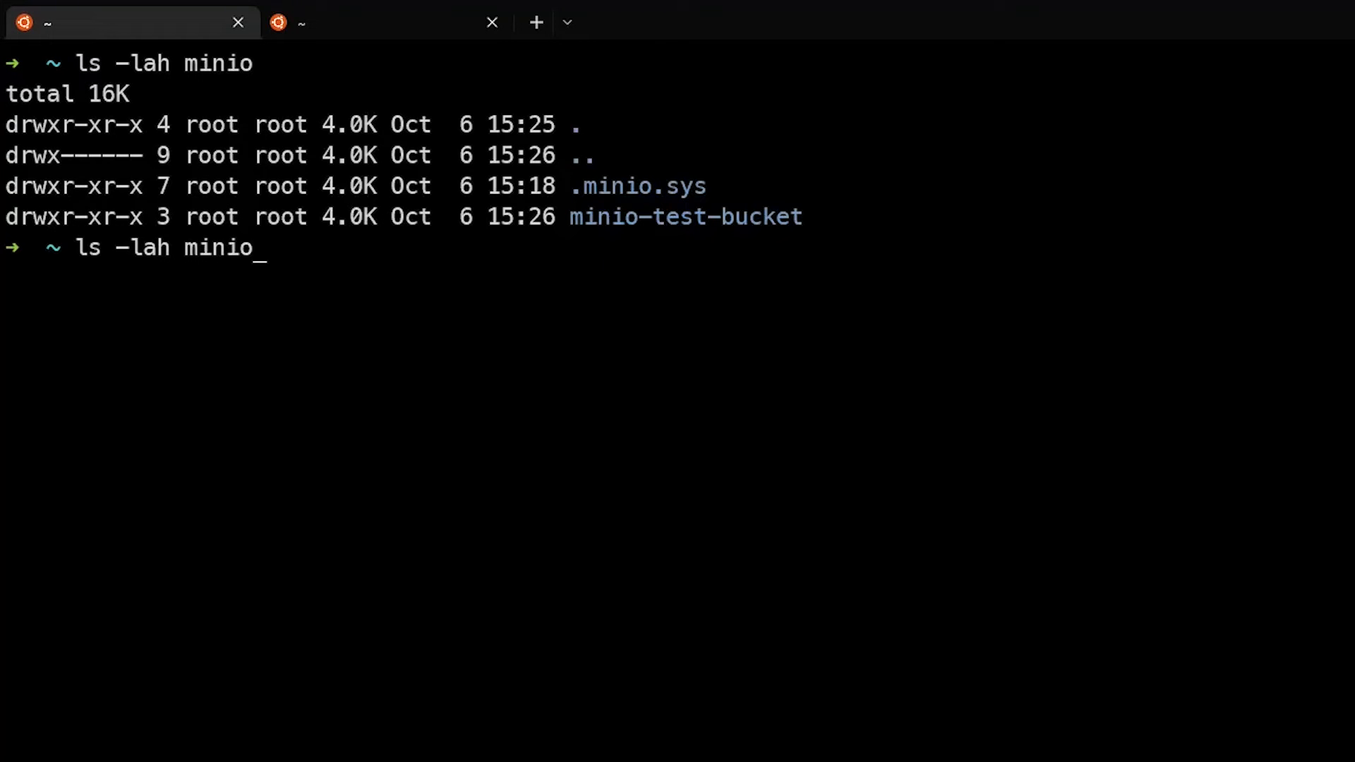
pyautogui.write('/miniio --console-address :9090 > /dev/null 2>&1 &')
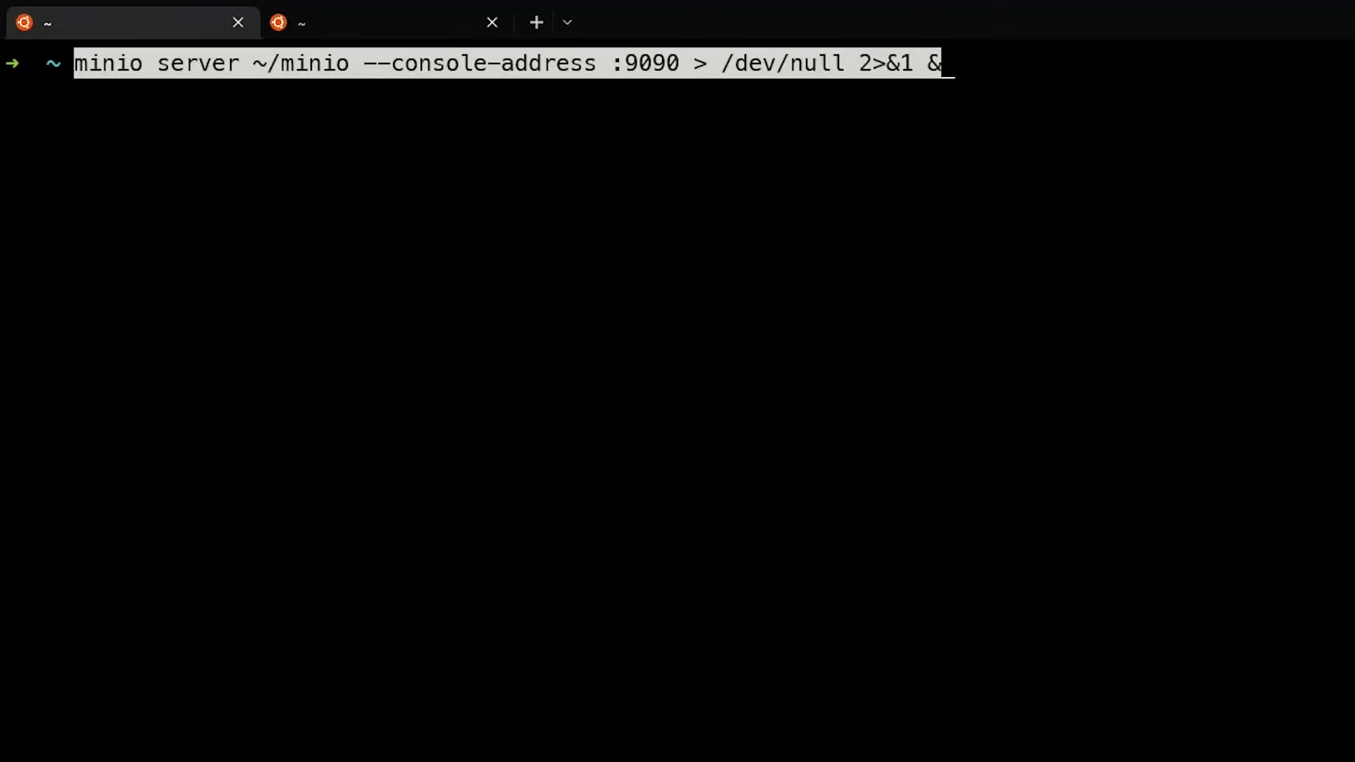
# Run the server as a background job to /dev/null, foreground and stop it, then relaunch it in the background
pyautogui.press('Return')
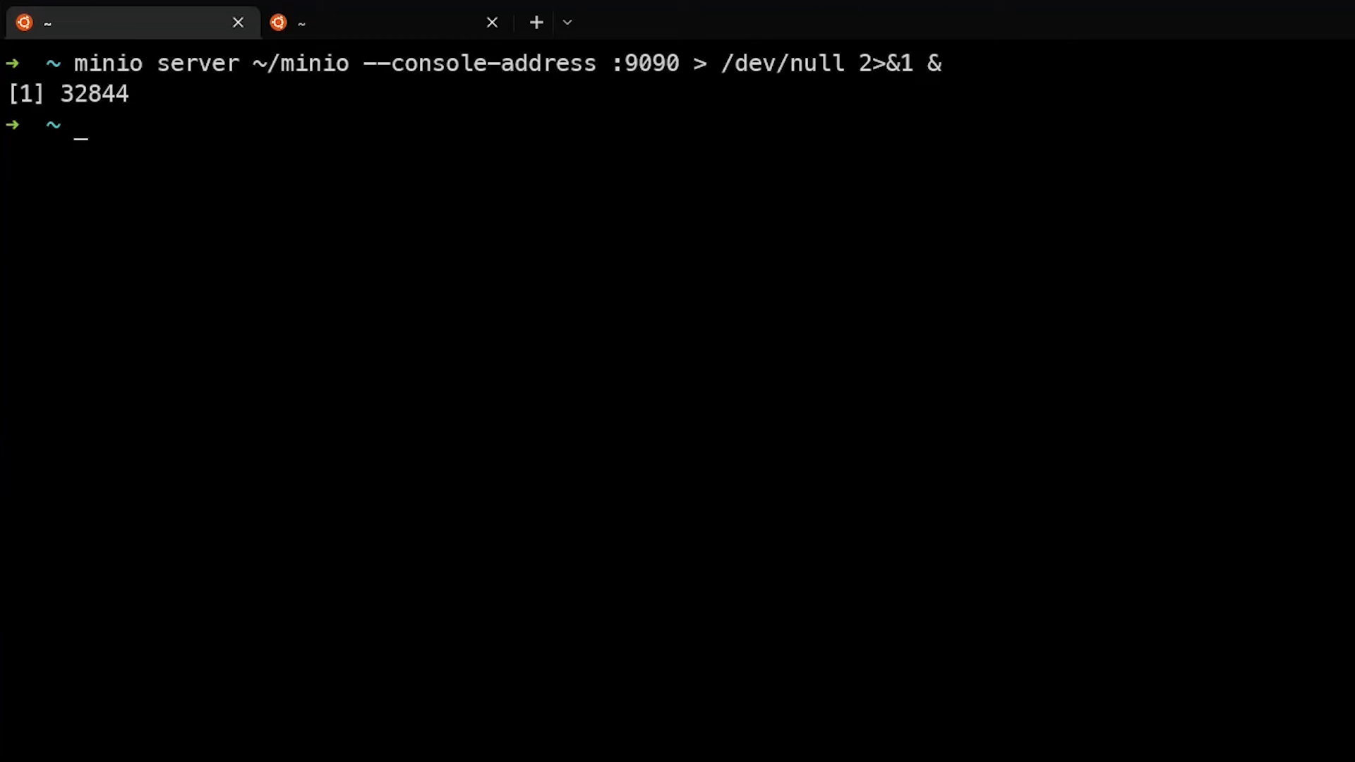
pyautogui.write('fg')
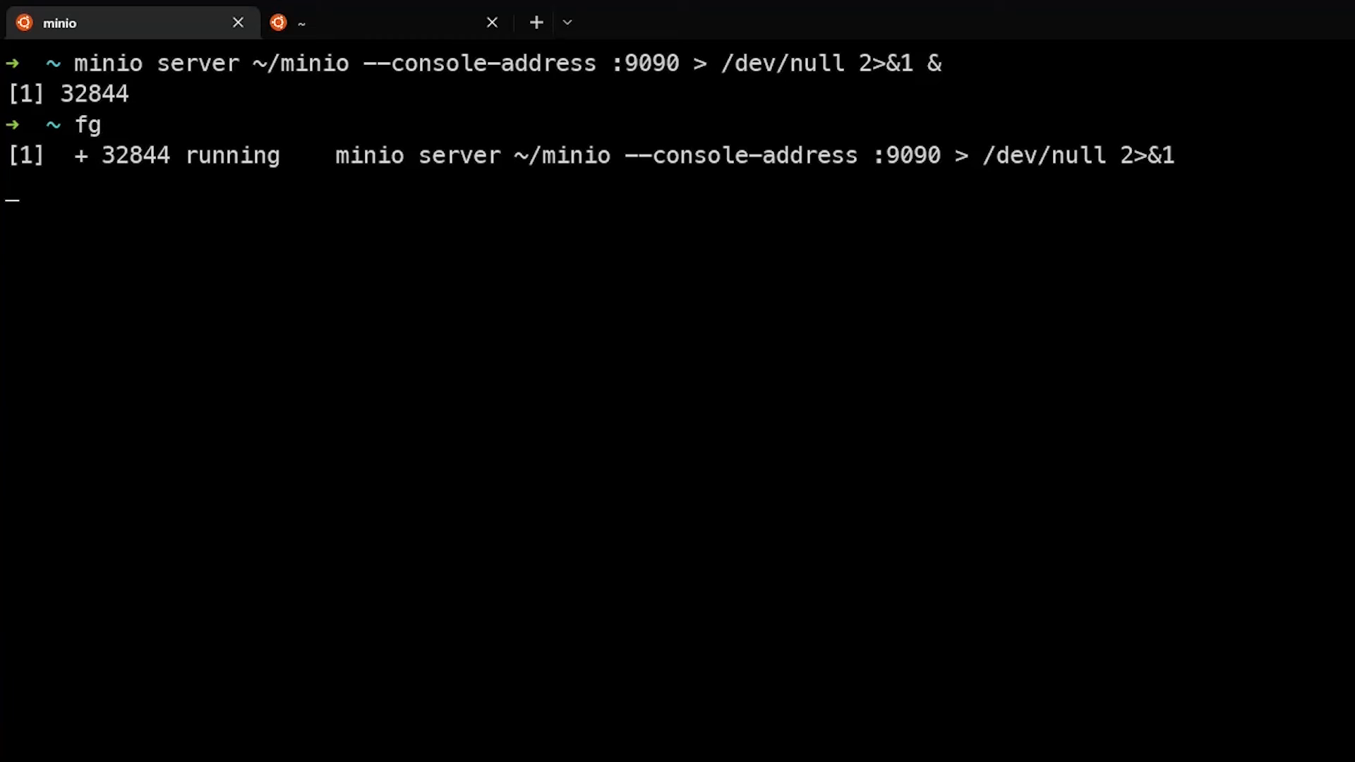
pyautogui.press('ctrl+c')
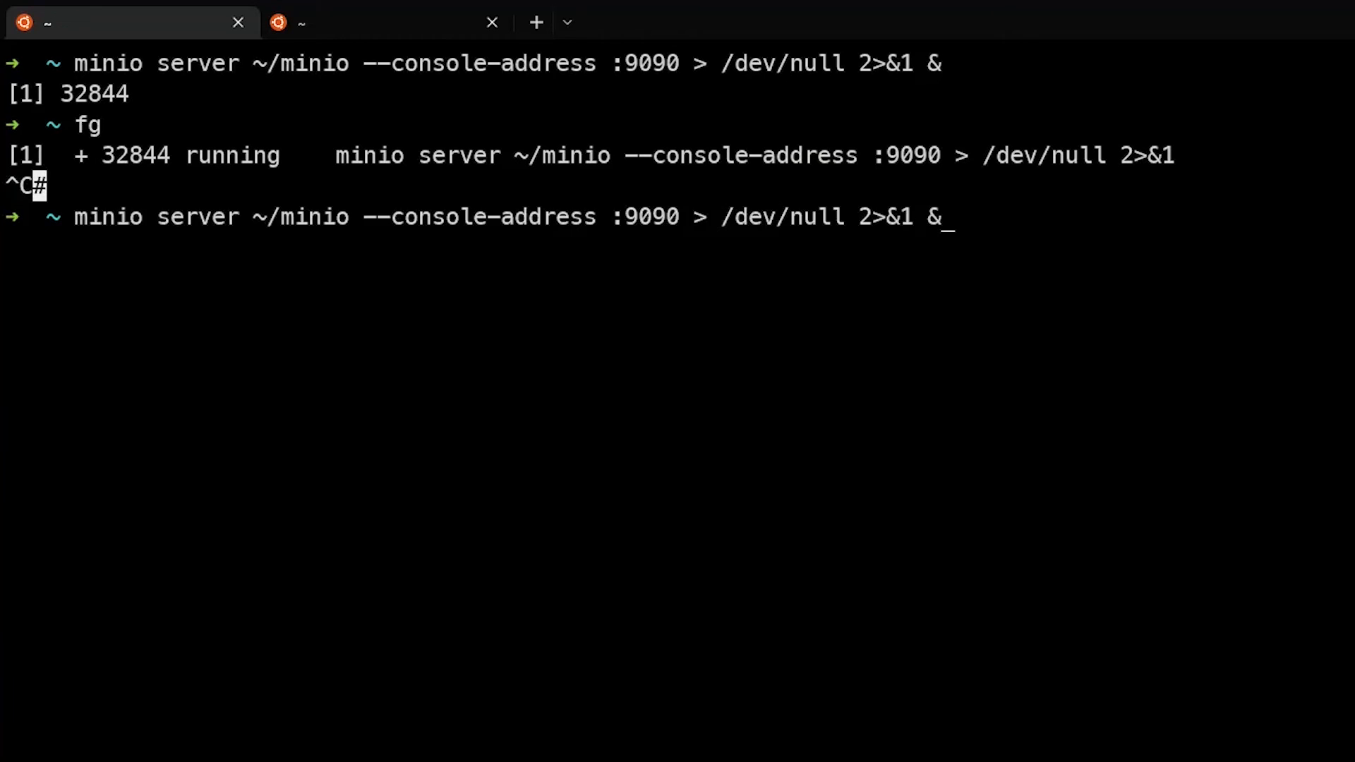
pyautogui.press('Return')
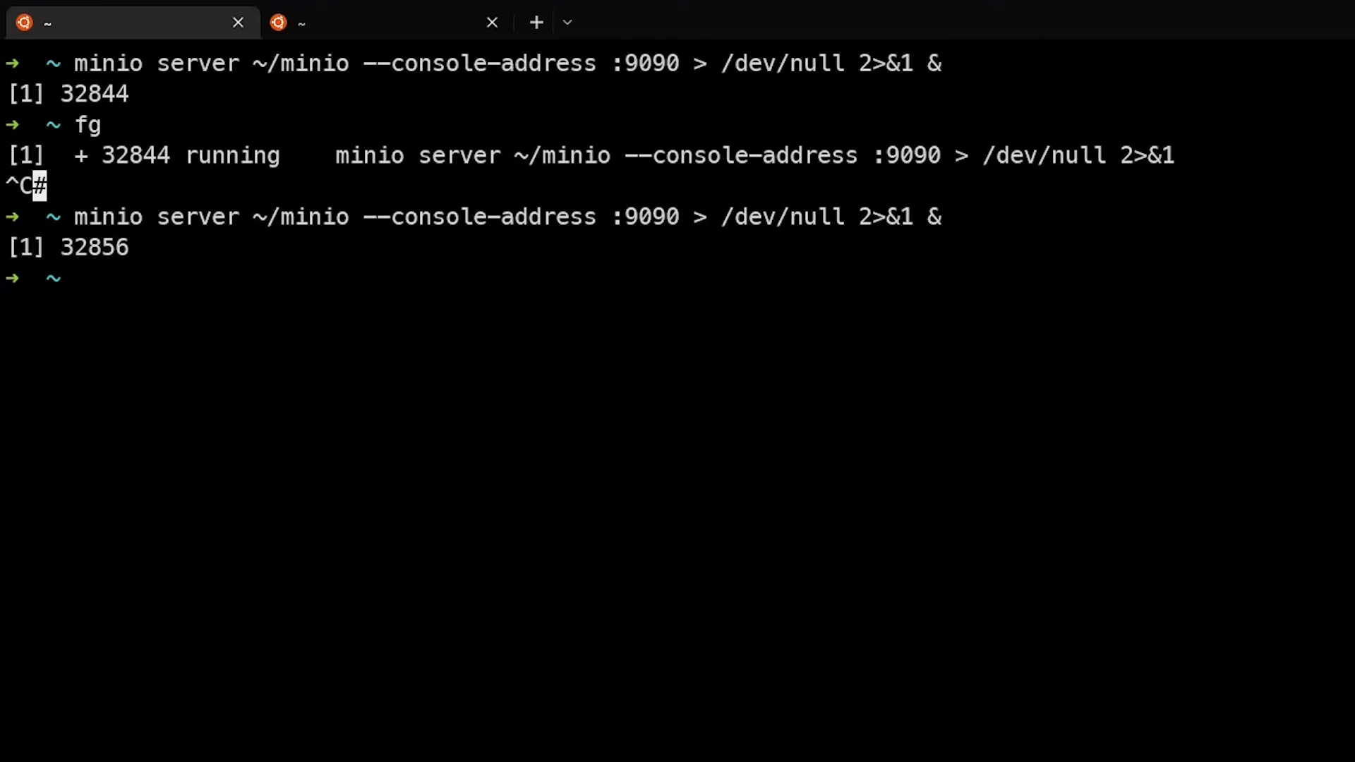
pyautogui.write('wget https://dl.min.io/client/mc/release/linux-amd64/mc')
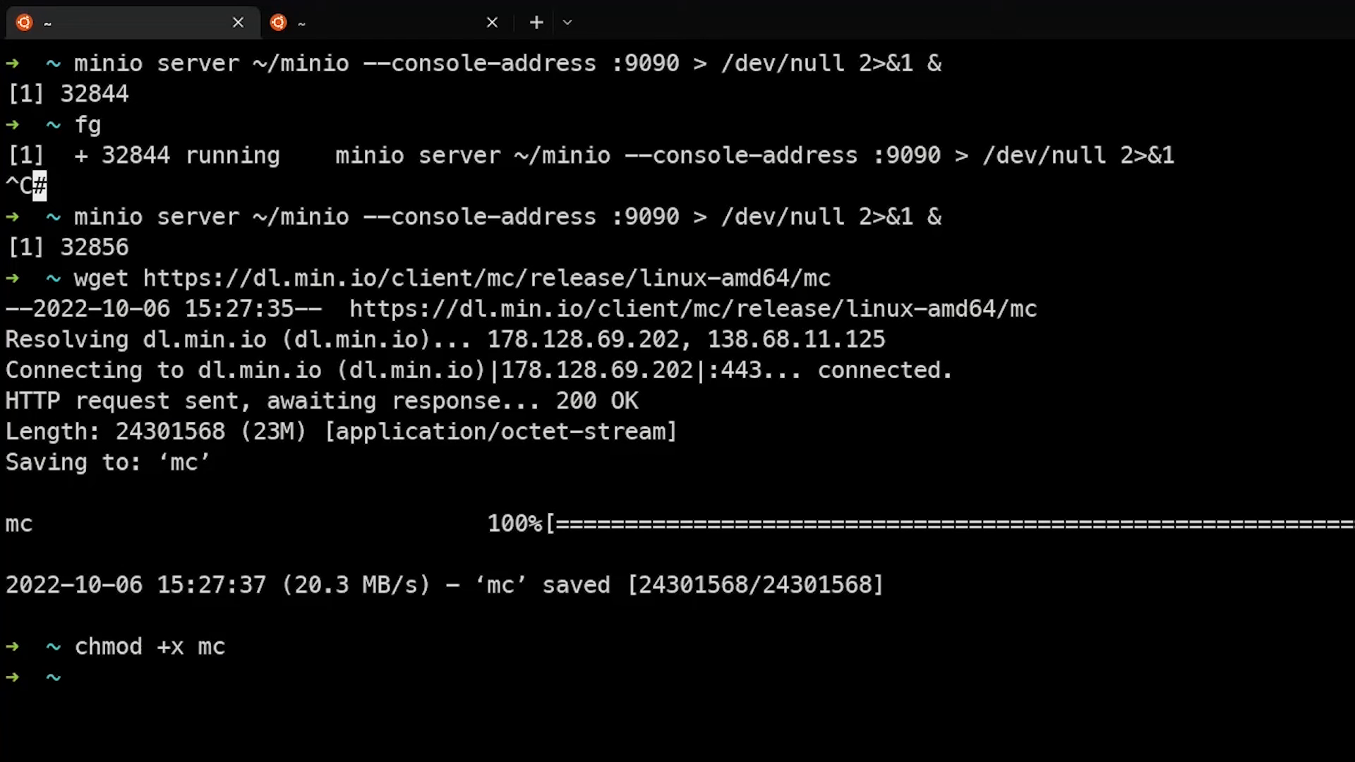
pyautogui.write('sudo mv mc /usr/local/bin/mc')
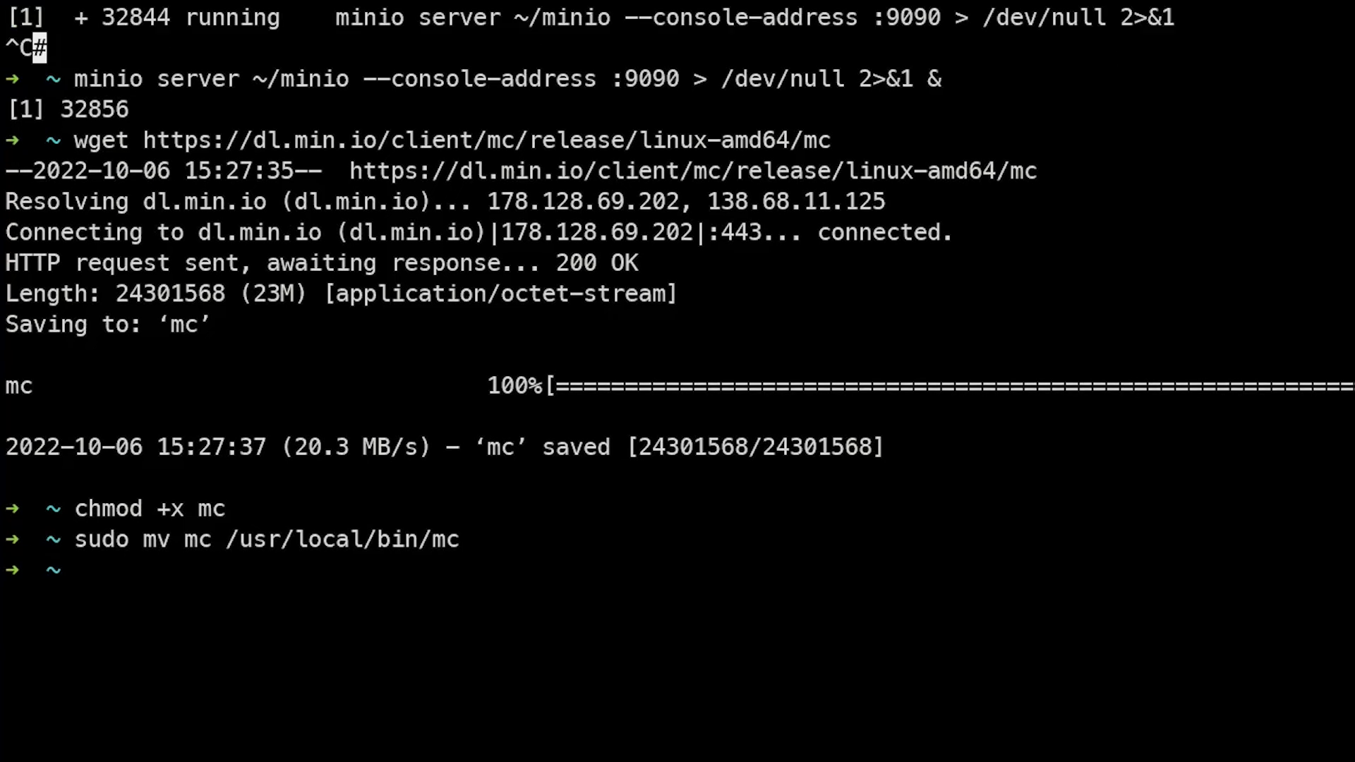
pyautogui.write('mc alias set local http://127.0.0.1:9000 minioadmin minioadmin')
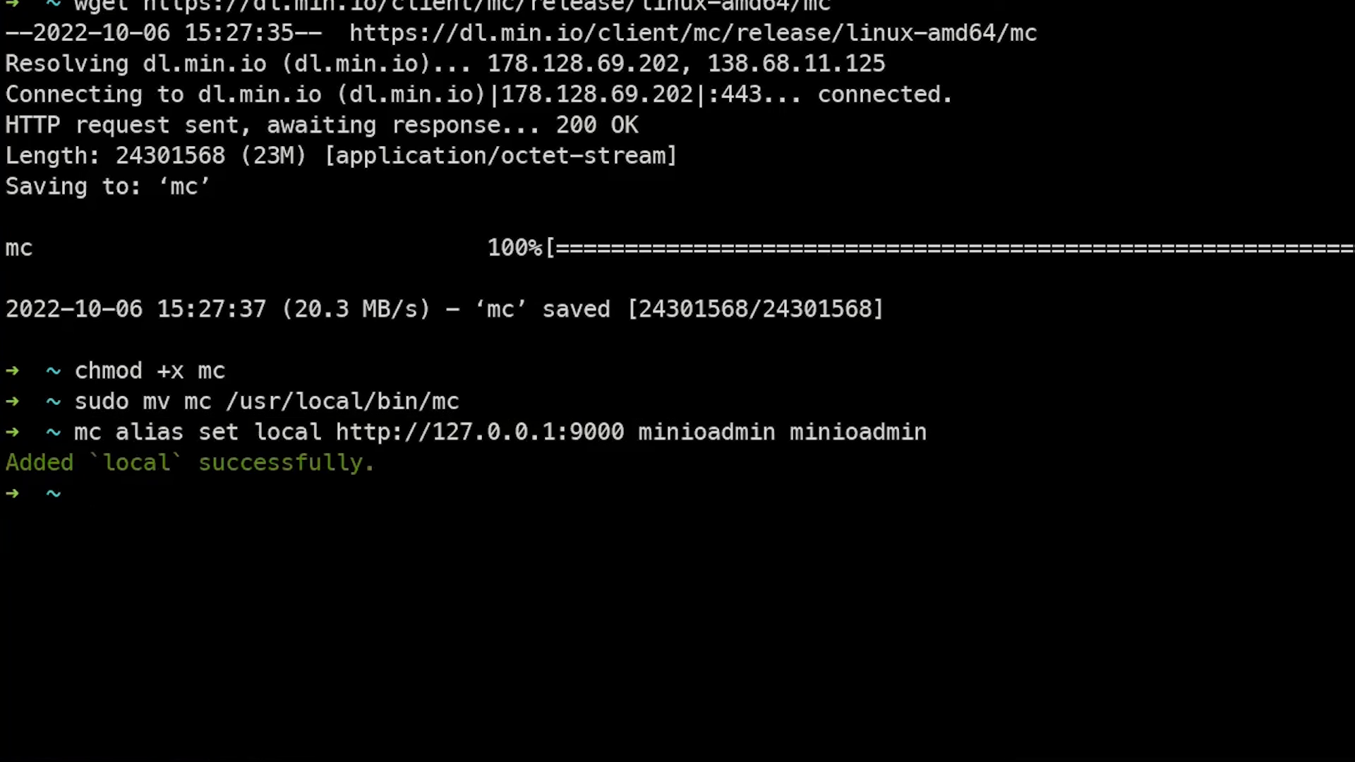
pyautogui.write('mc admin info local')
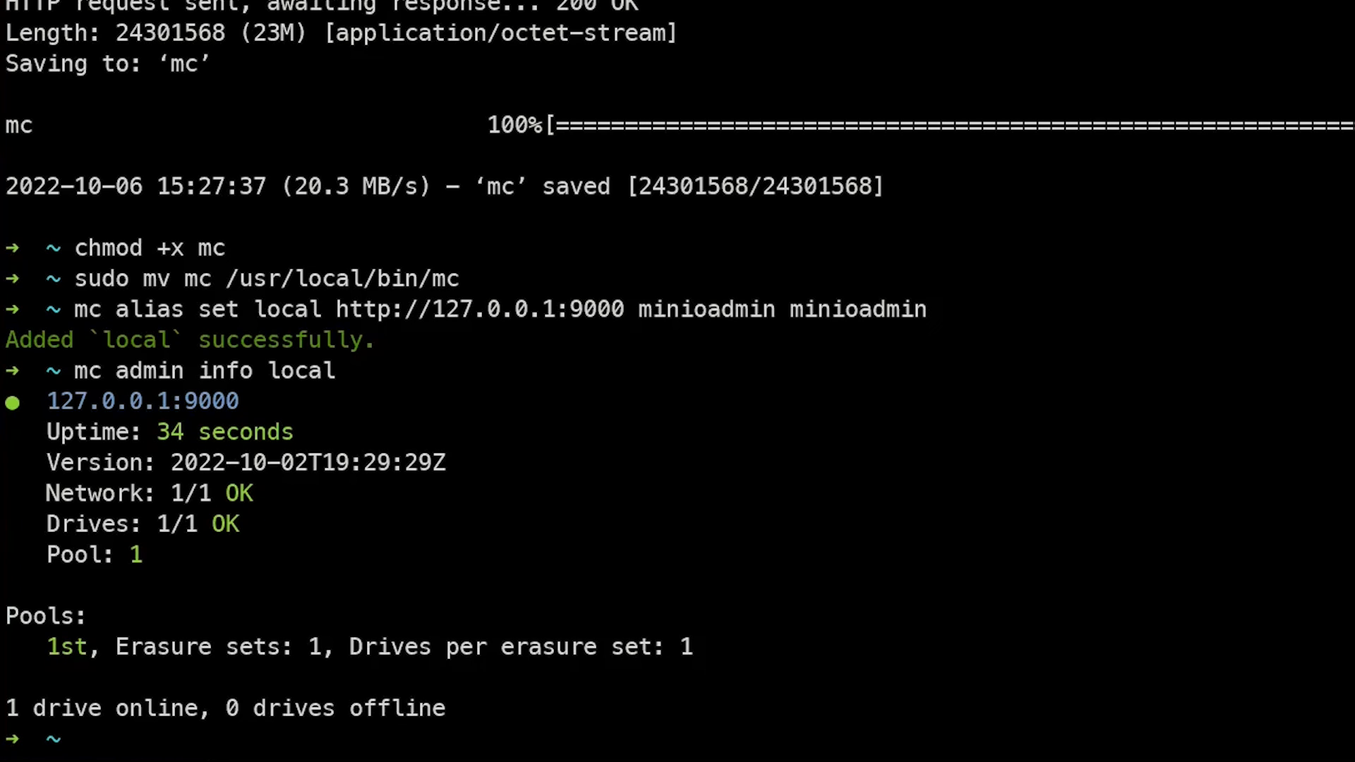
pyautogui.write('mc ls -r')
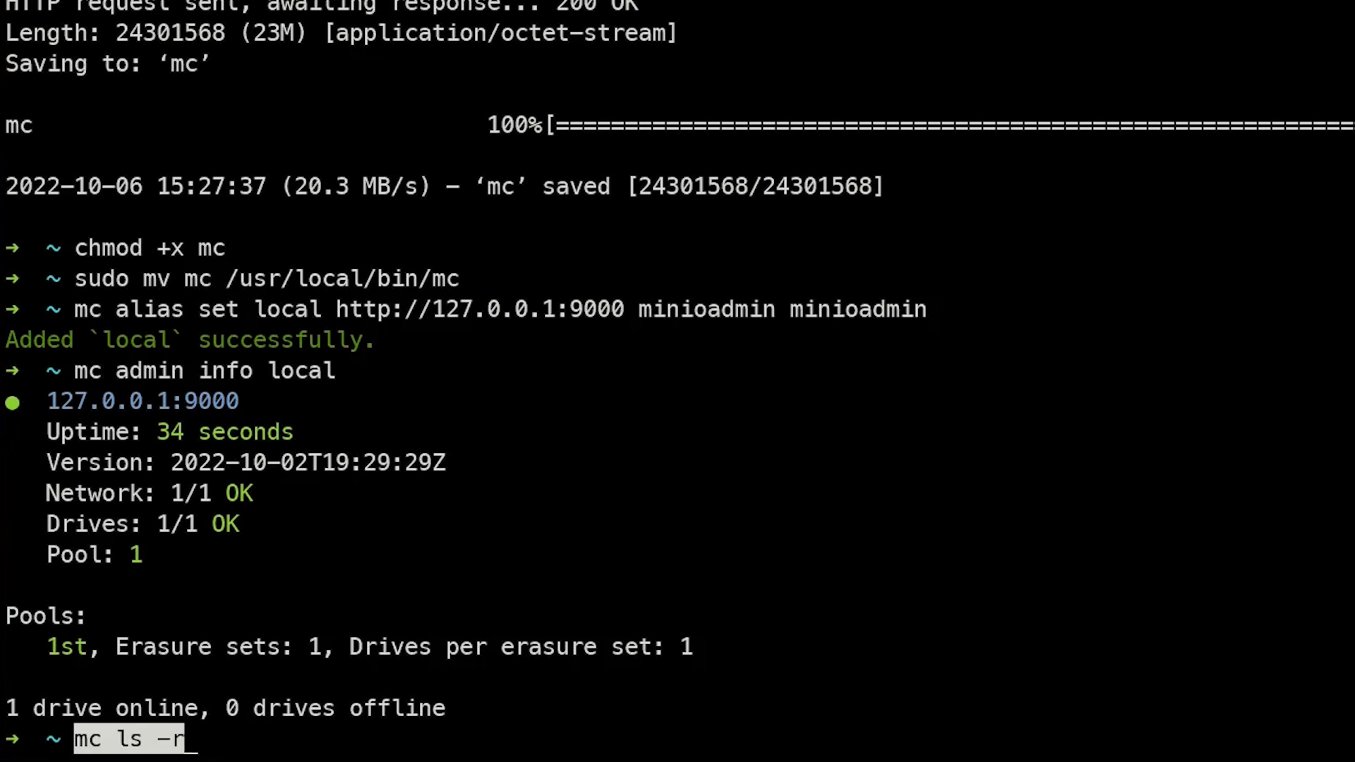